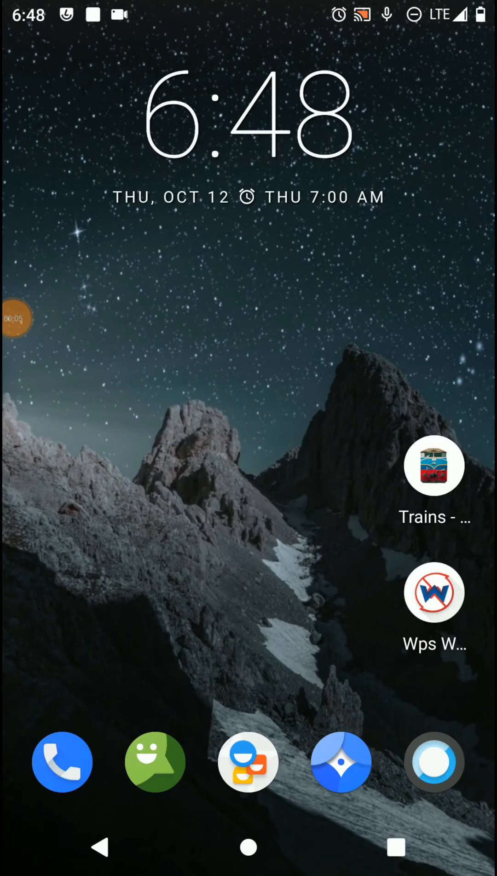
- Find VPhoneGaga in the app drawer and launch the virtual phone
{"action": "scroll", "scroll_direction": "up", "scroll_amount": 3}
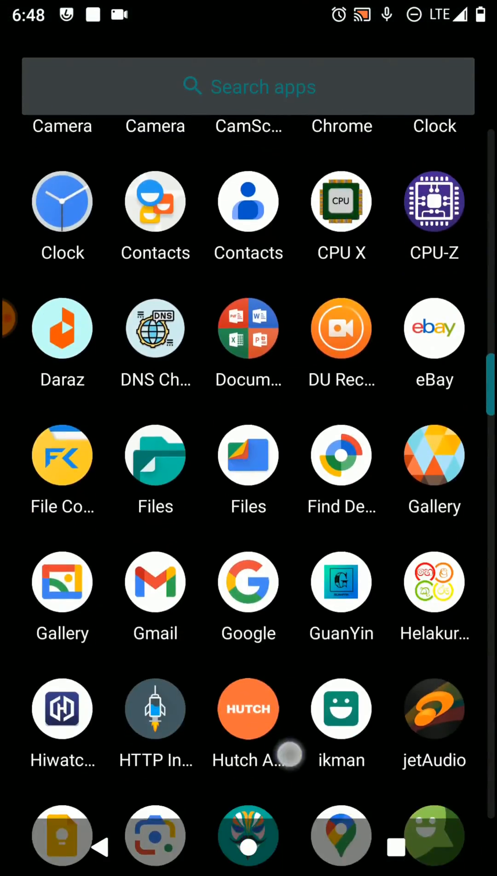
{"action": "scroll", "scroll_direction": "down", "scroll_amount": 3}
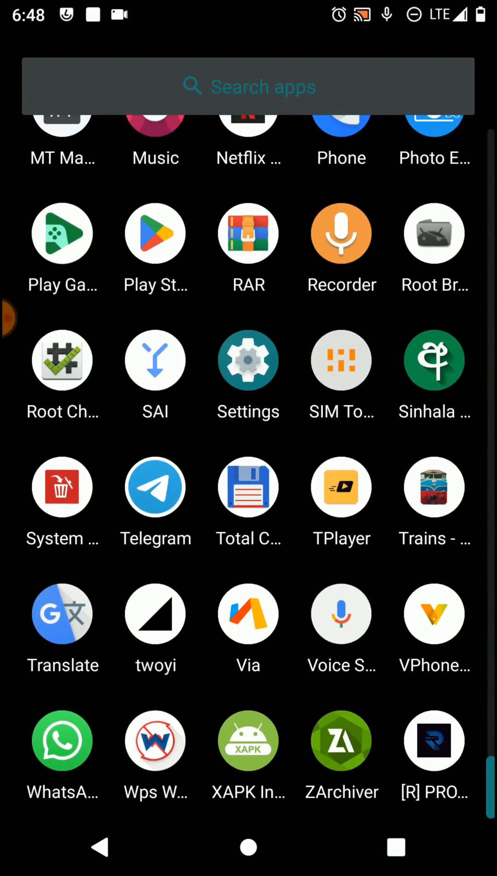
{"action": "scroll", "scroll_direction": "up", "scroll_amount": 3}
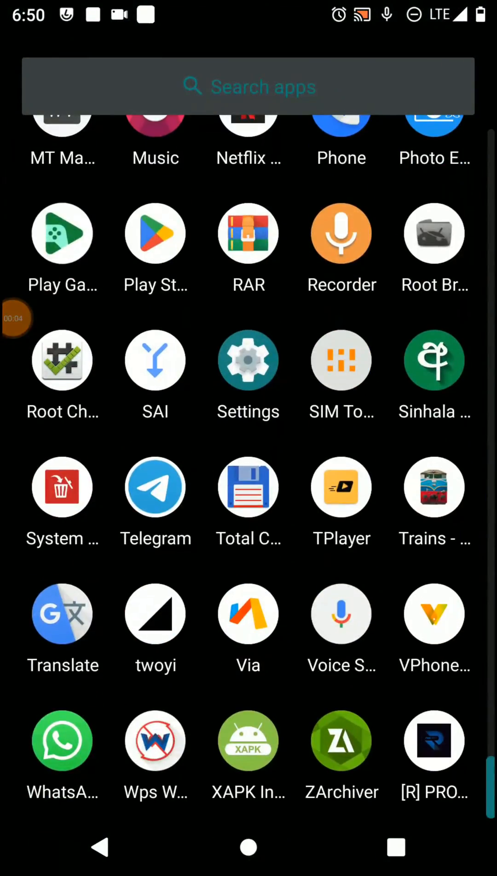
{"action": "left_click", "coordinate": [434, 614]}
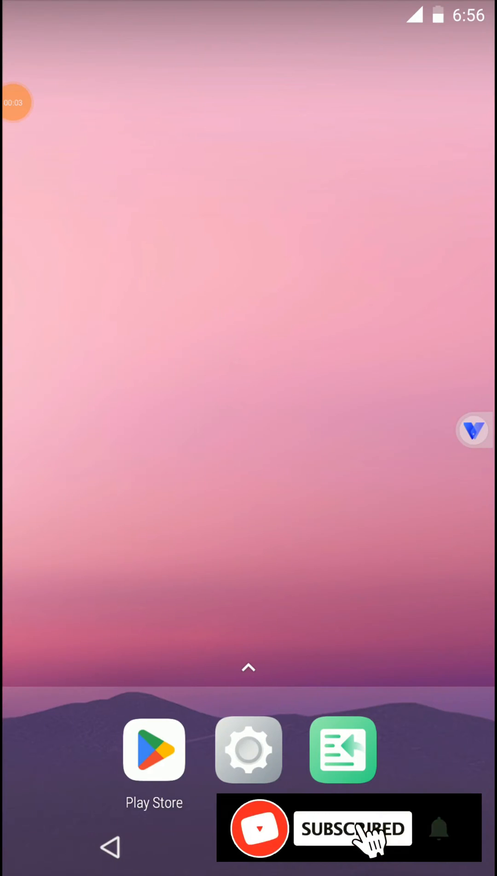
- Add a 'default' access point in the virtual phone's APN settings, then return home
{"action": "left_click", "coordinate": [248, 668]}
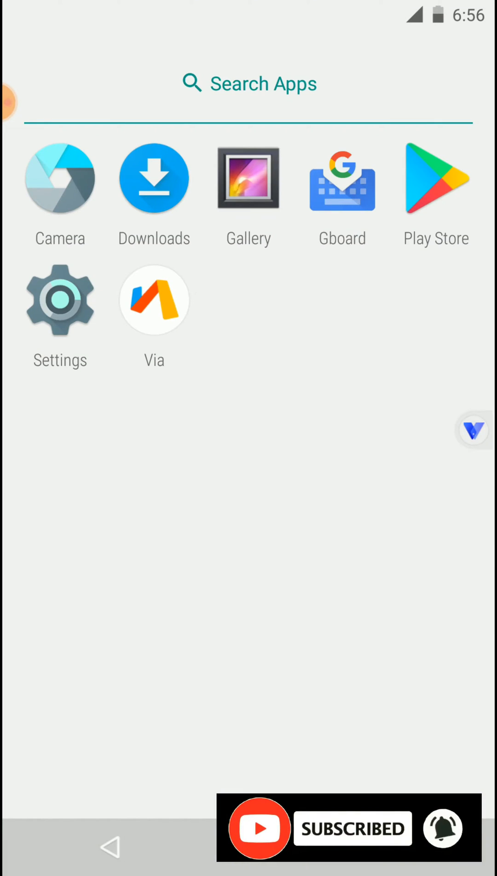
{"action": "left_click", "coordinate": [59, 300]}
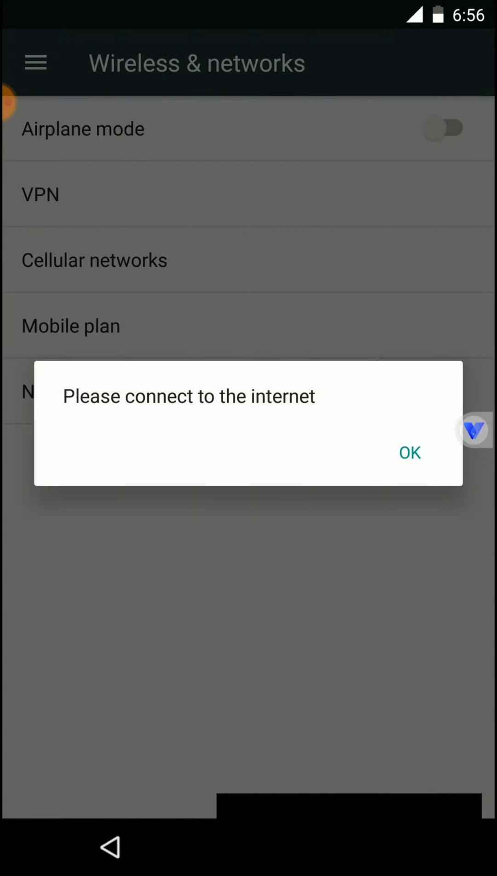
{"action": "left_click", "coordinate": [408, 452]}
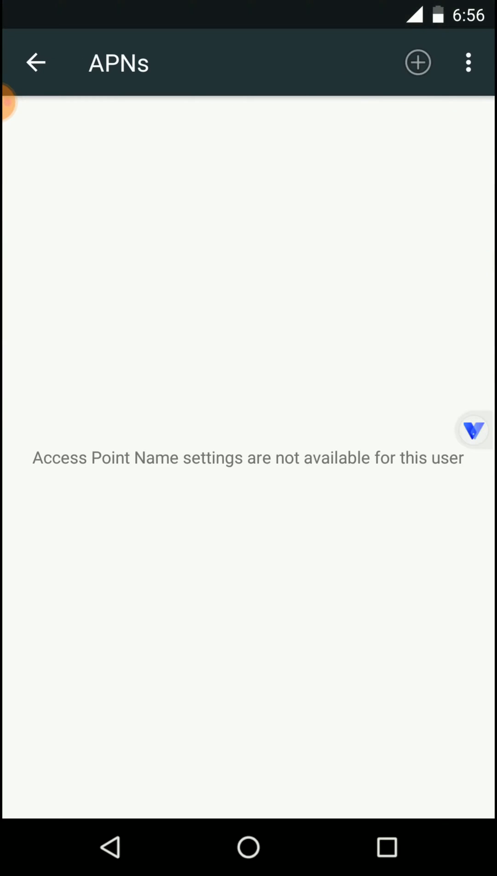
{"action": "left_click", "coordinate": [416, 61]}
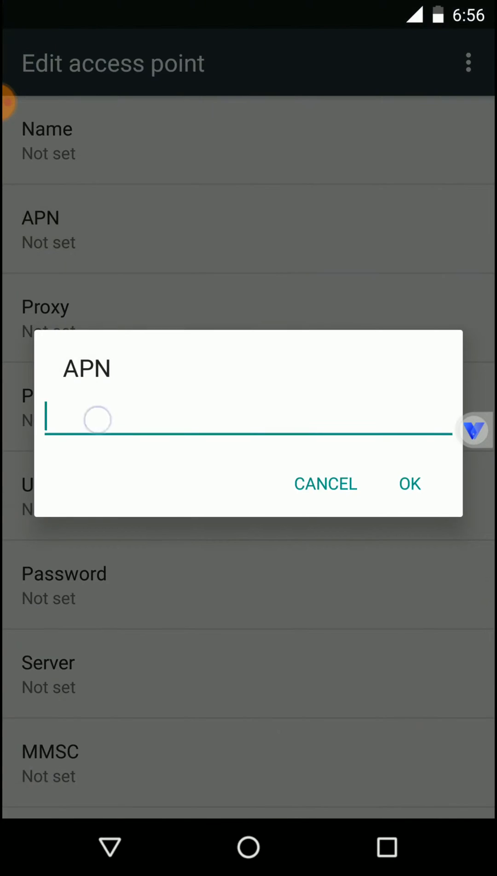
{"action": "type", "text": "default"}
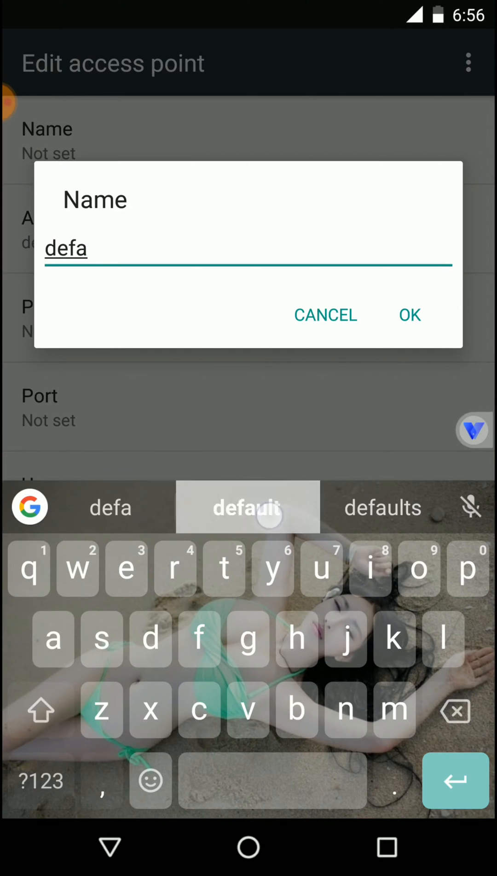
{"action": "left_click", "coordinate": [409, 315]}
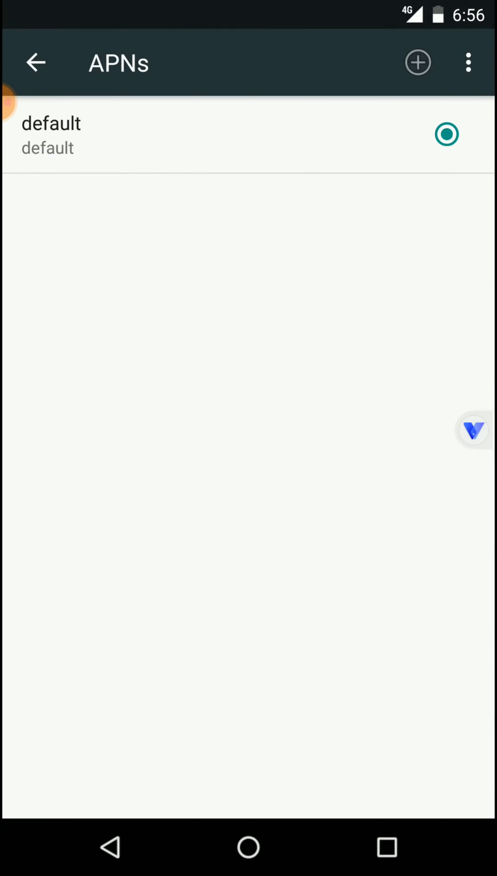
{"action": "left_click", "coordinate": [248, 846]}
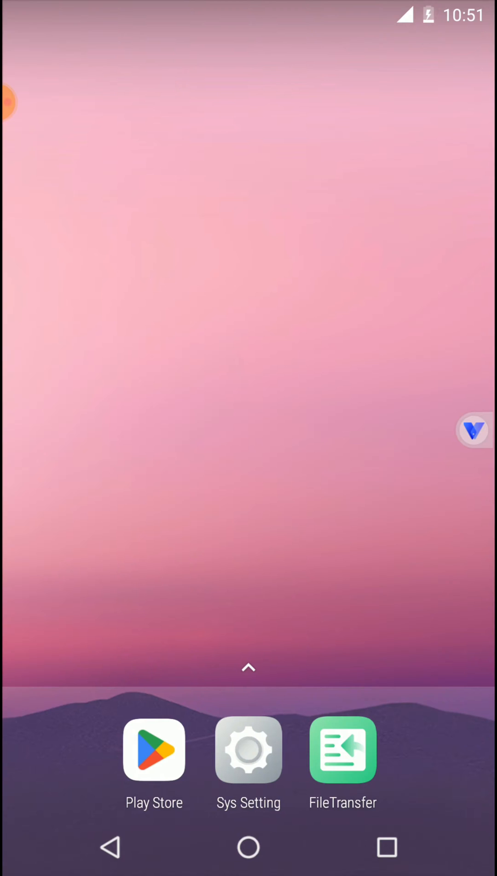
- Enable Root and Magisk in Sys Setting, choosing Restart Later for both
{"action": "left_click", "coordinate": [248, 749]}
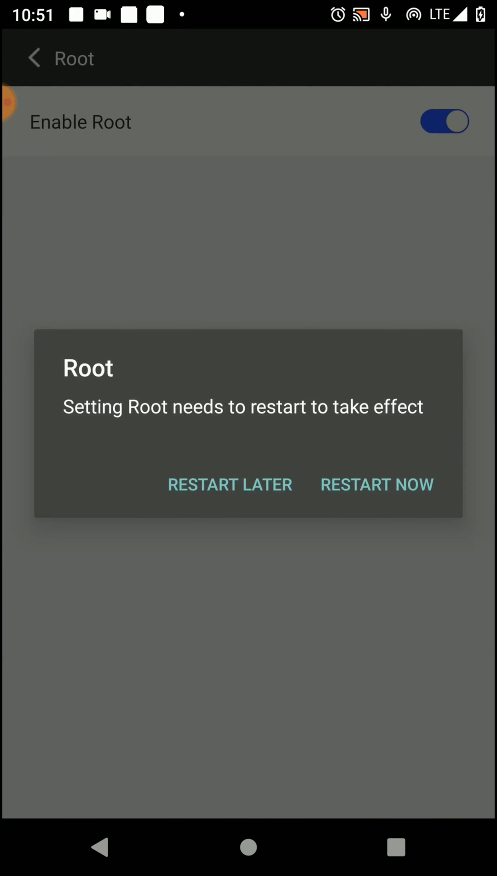
{"action": "left_click", "coordinate": [230, 484]}
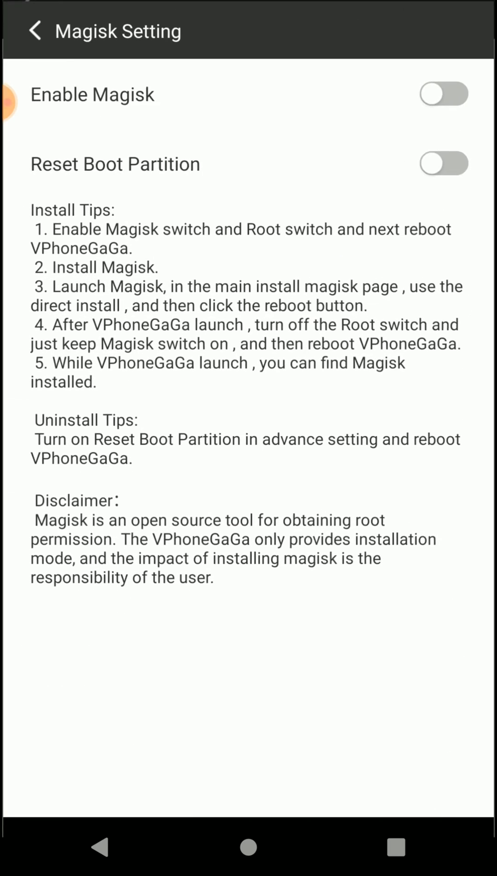
{"action": "left_click", "coordinate": [445, 92]}
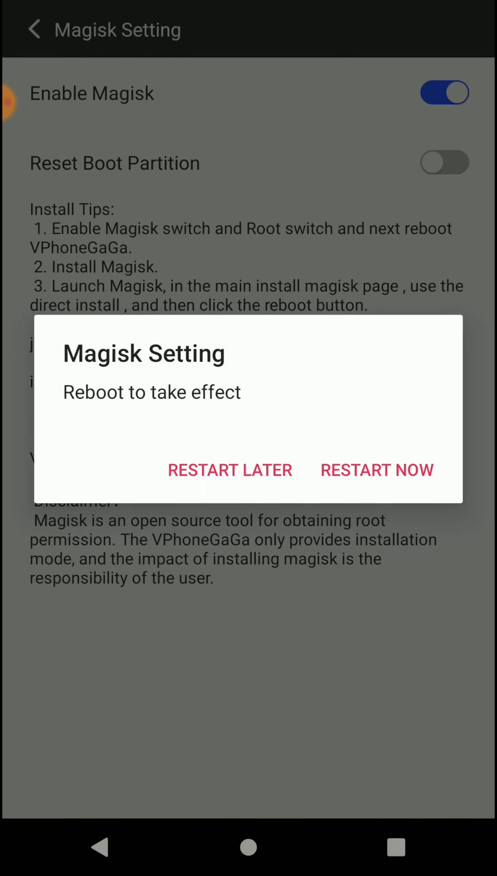
{"action": "left_click", "coordinate": [230, 469]}
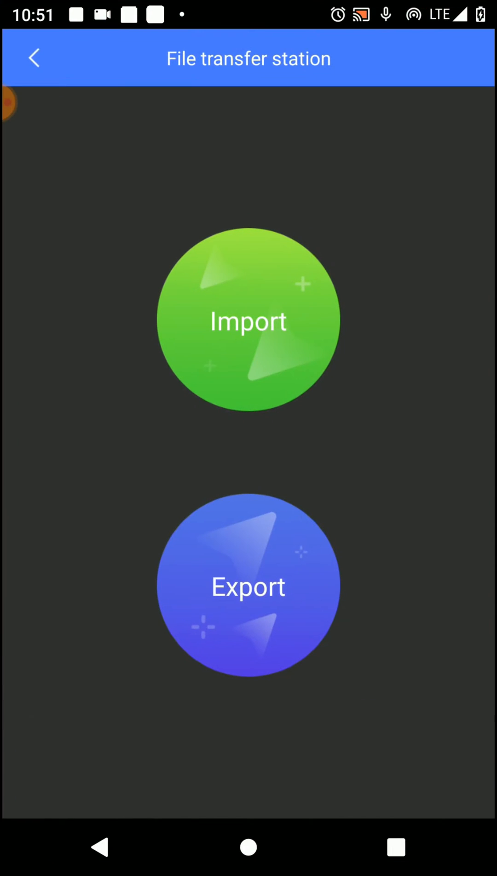
- Import the Magisk APK from the host's Download folder via the FILE tab
{"action": "left_click", "coordinate": [248, 320]}
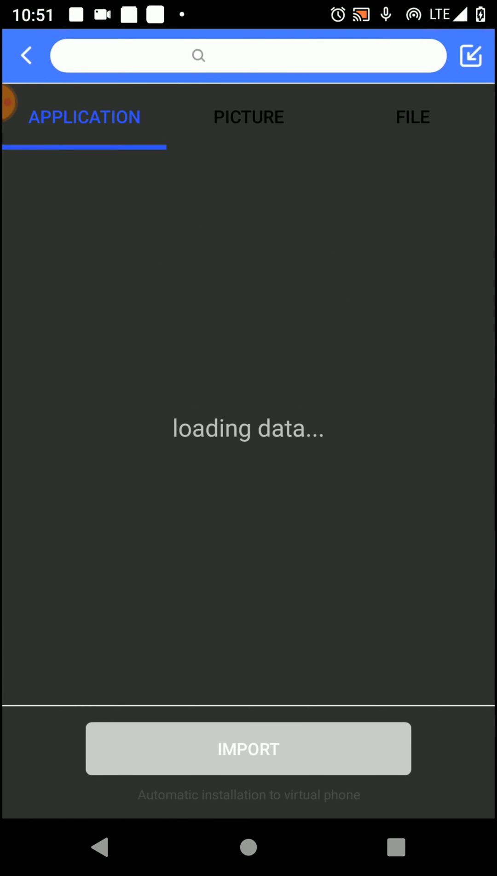
{"action": "left_click", "coordinate": [413, 117]}
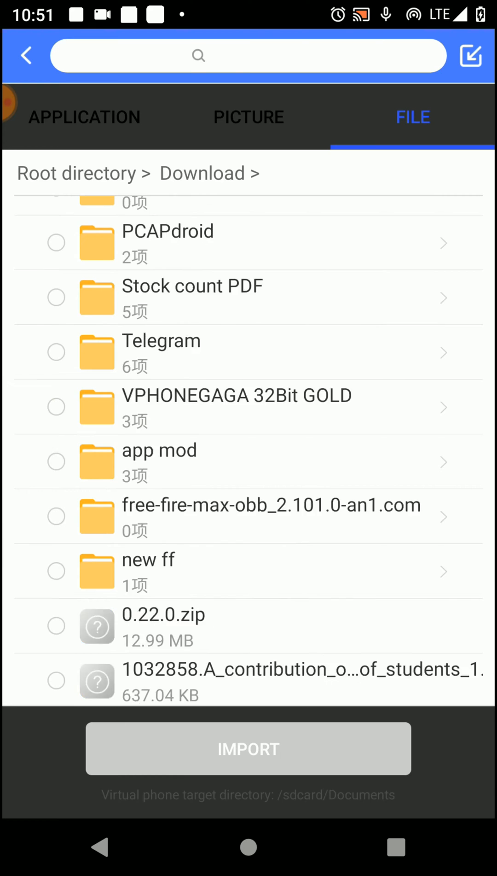
{"action": "left_click", "coordinate": [249, 748]}
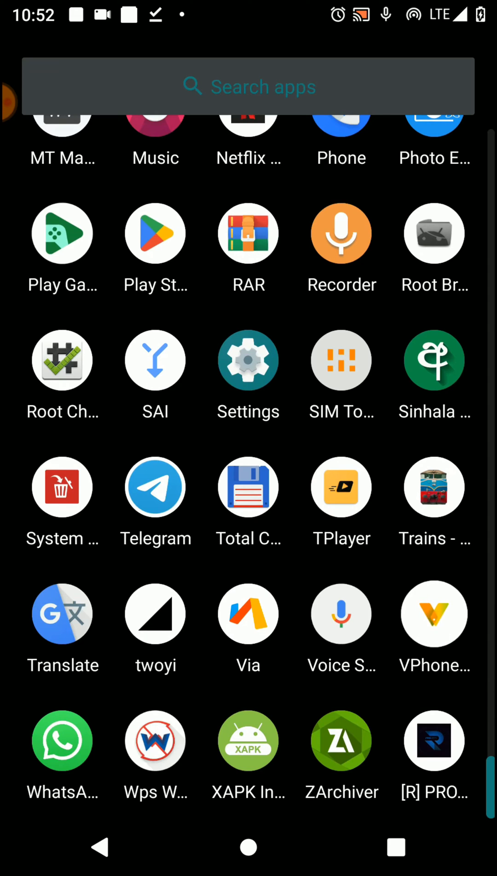
- Reopen VPhoneGaga, launch Magisk and start the v25.2 install
{"action": "left_click", "coordinate": [435, 614]}
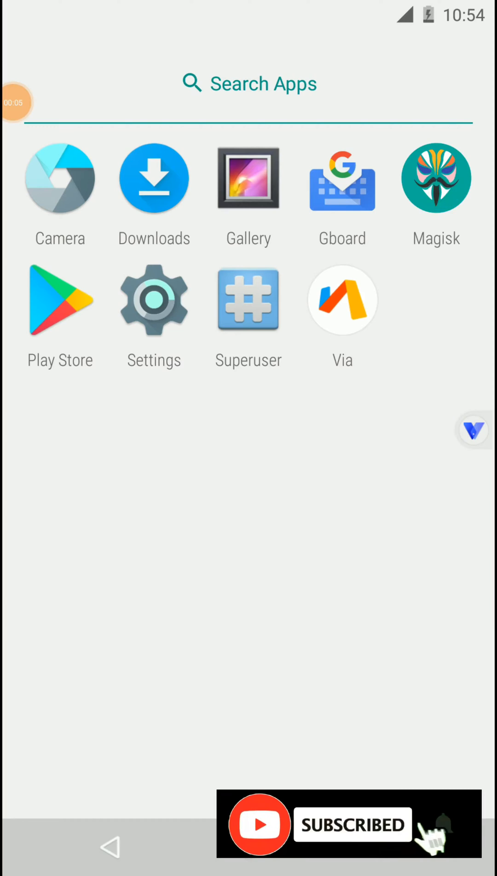
{"action": "left_click", "coordinate": [436, 179]}
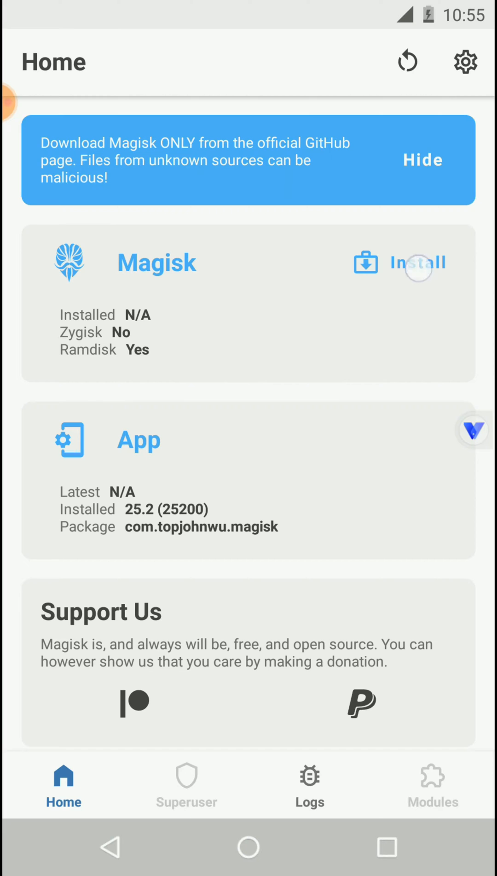
{"action": "left_click", "coordinate": [416, 263]}
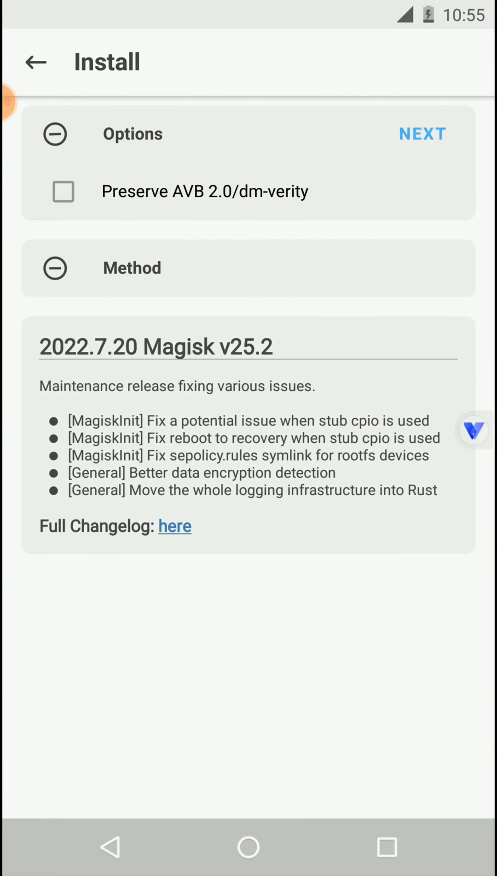
{"action": "left_click", "coordinate": [422, 133]}
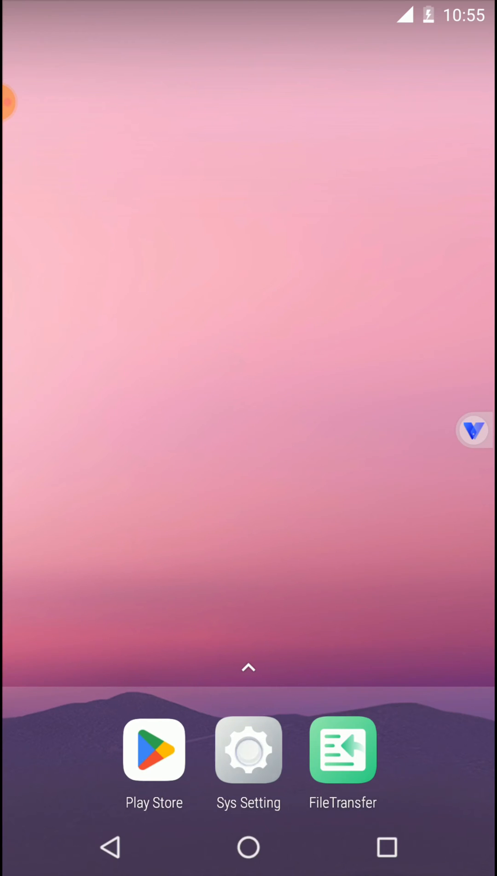
- Turn Root off in Sys Setting and restart the virtual phone immediately
{"action": "left_click", "coordinate": [248, 749]}
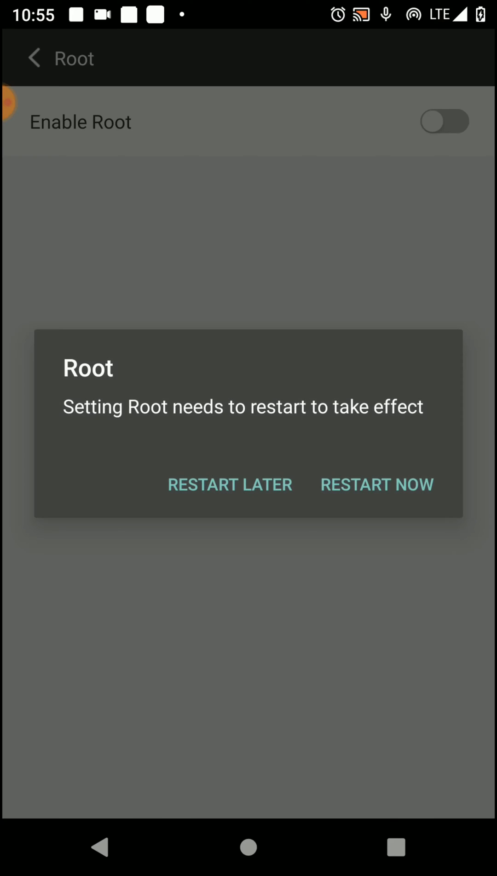
{"action": "left_click", "coordinate": [377, 484]}
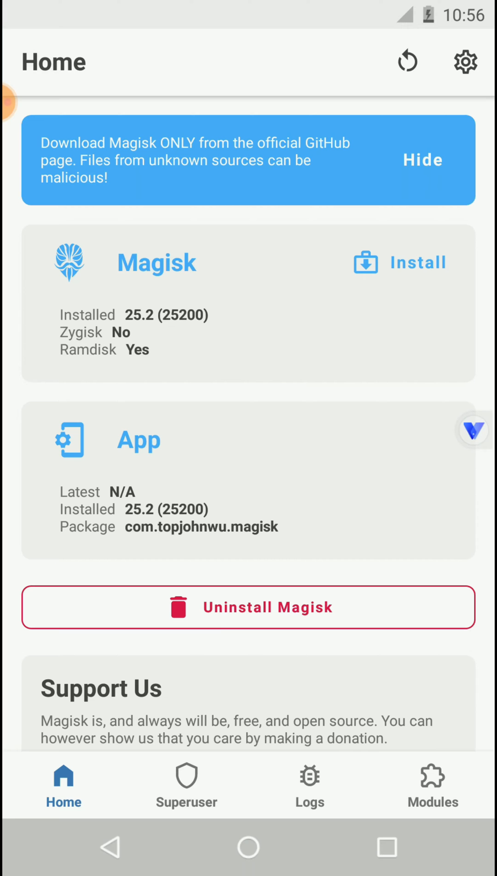
{"action": "left_click", "coordinate": [186, 785]}
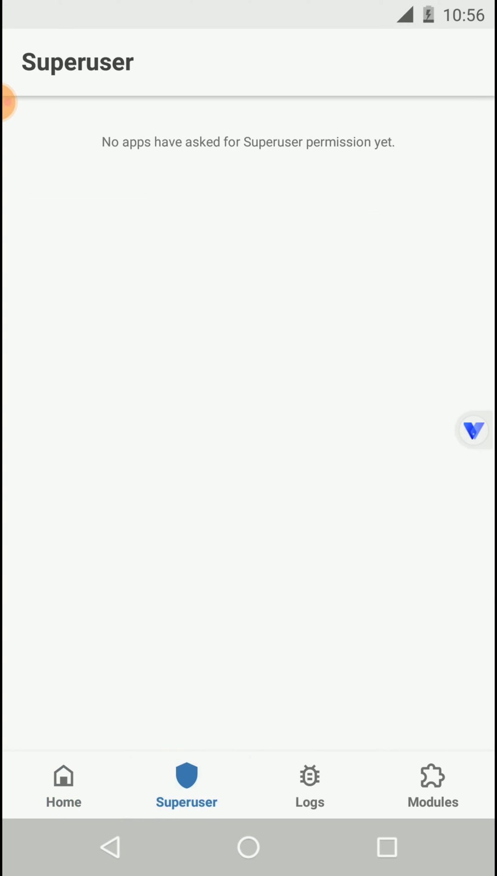
{"action": "left_click", "coordinate": [432, 784]}
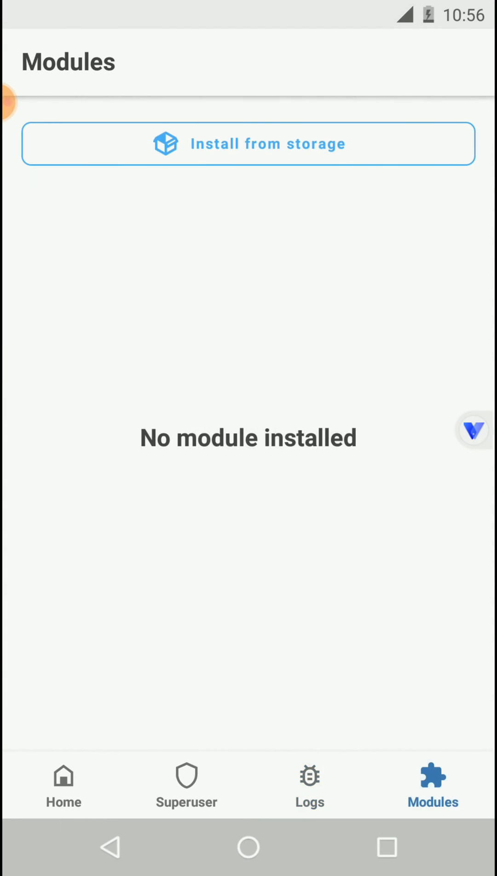
{"action": "left_click", "coordinate": [63, 784]}
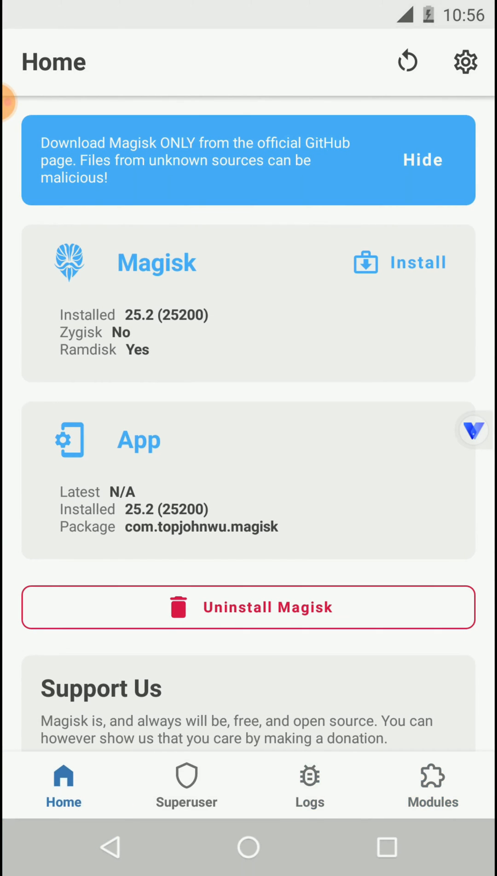